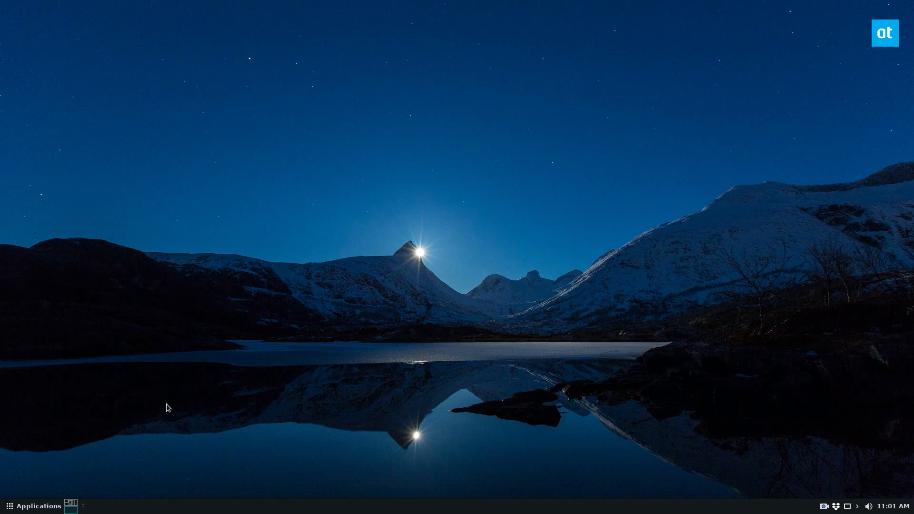
Step: Search the app launcher for "ter" to find Xfce Terminal
text(ter)
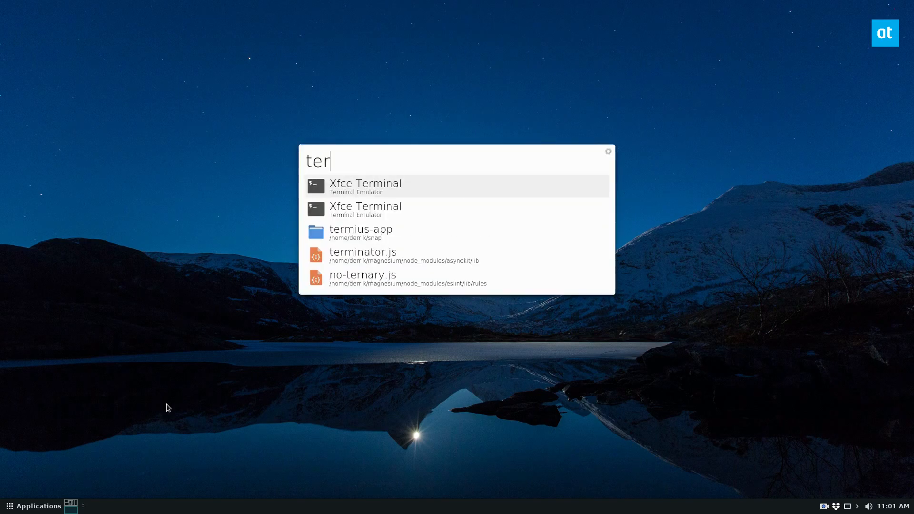
Step: Launch Xfce Terminal, authenticate sudo for the snap search, and maximize the window
click(366, 187)
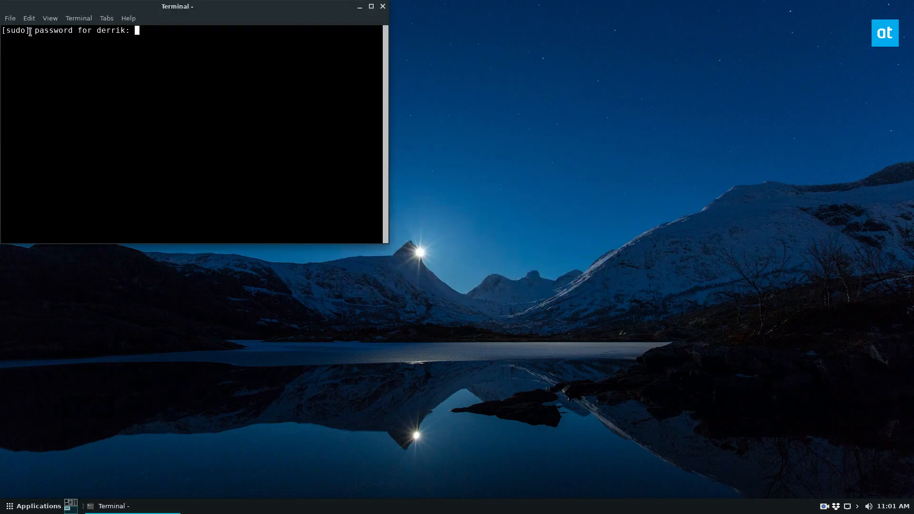
key(Return)
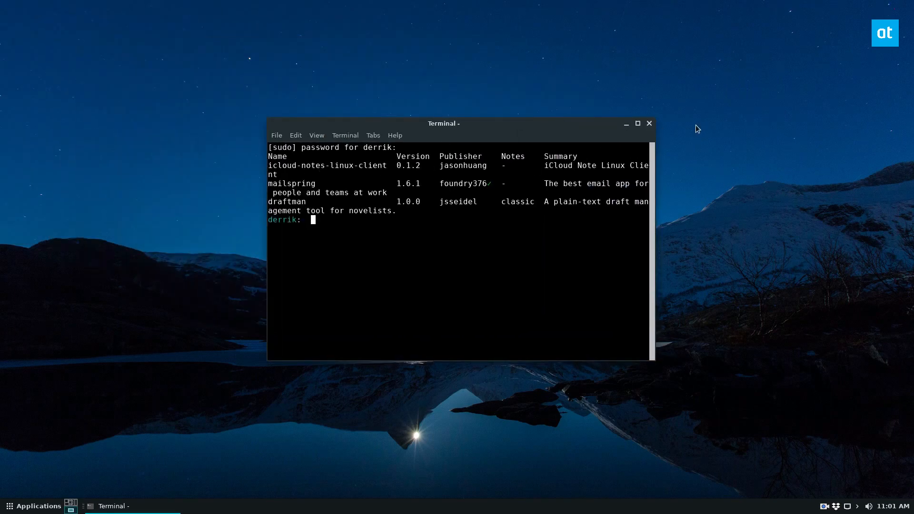
click(637, 123)
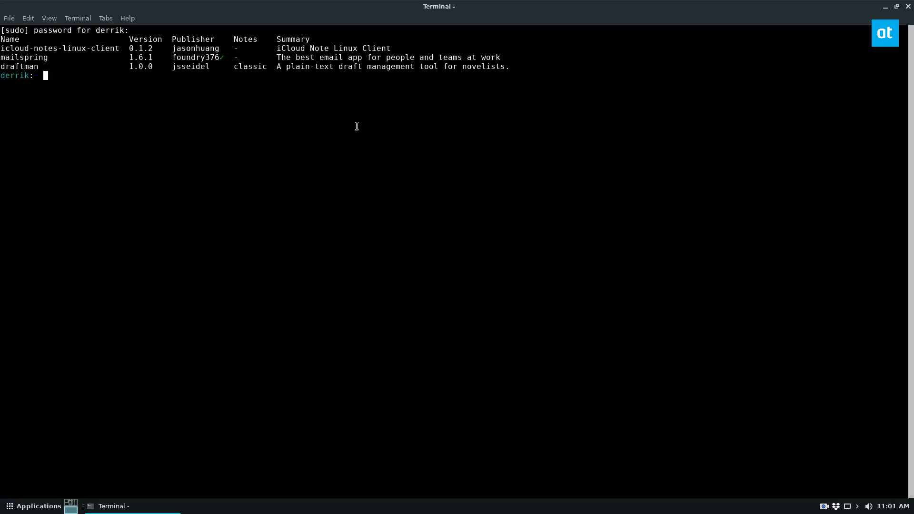
Step: Run sudo snap install icloud-notes-linux-client to install version 0.1.2
text(sudo)
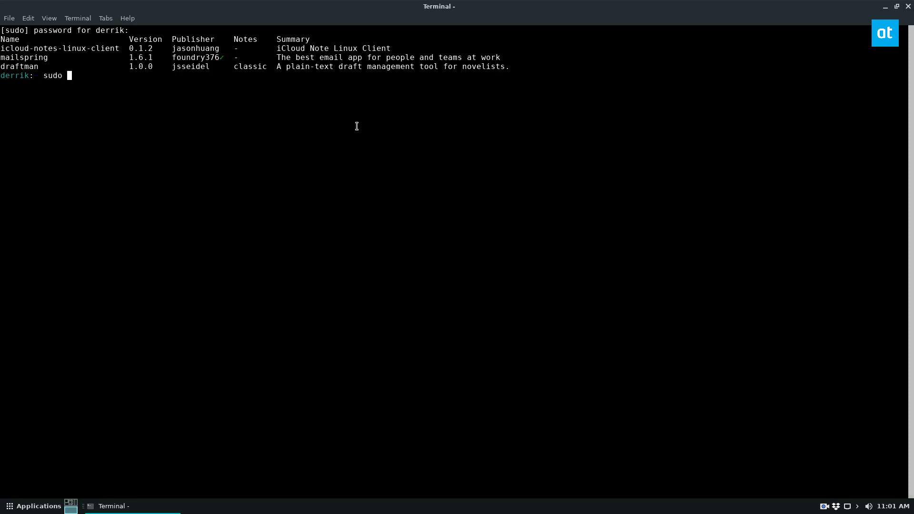
text(snap install icloud-notes-linux-client)
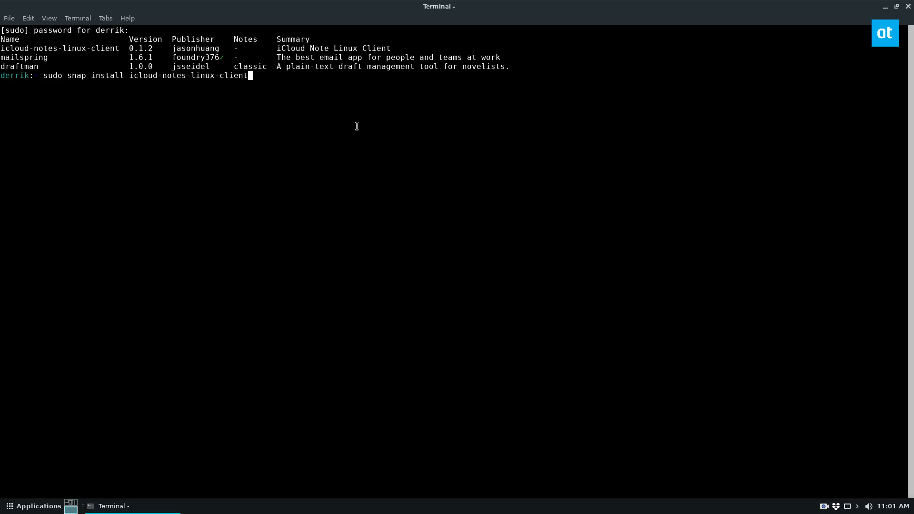
key(Return)
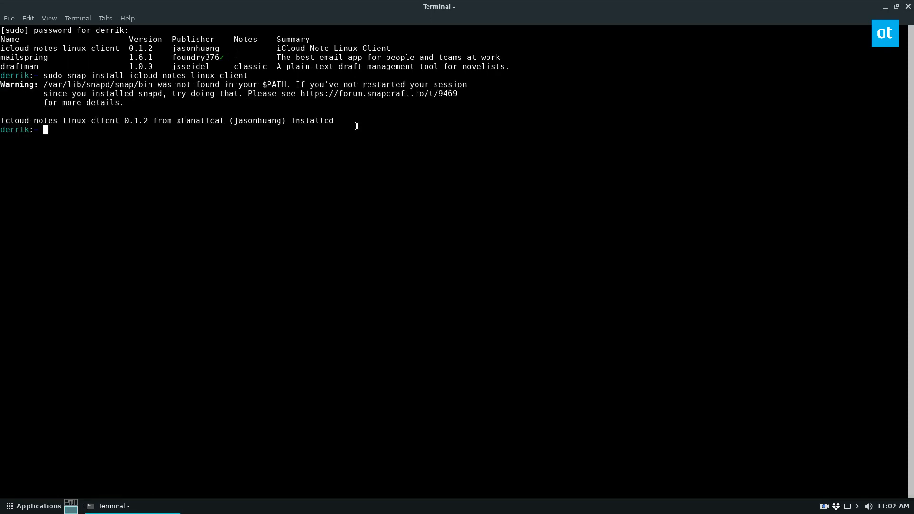
mouse_move(359, 155)
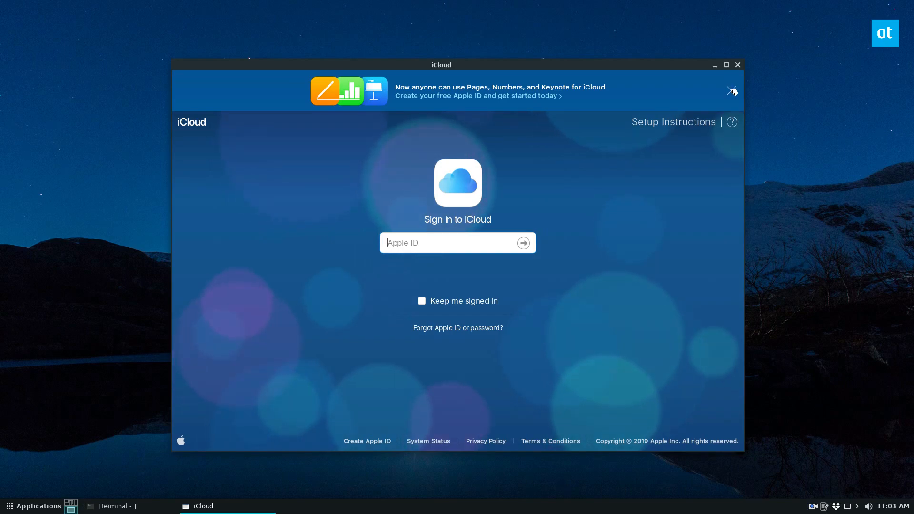
Step: Dismiss the promo banner, sign in with the Apple ID, and trust this browser
click(733, 91)
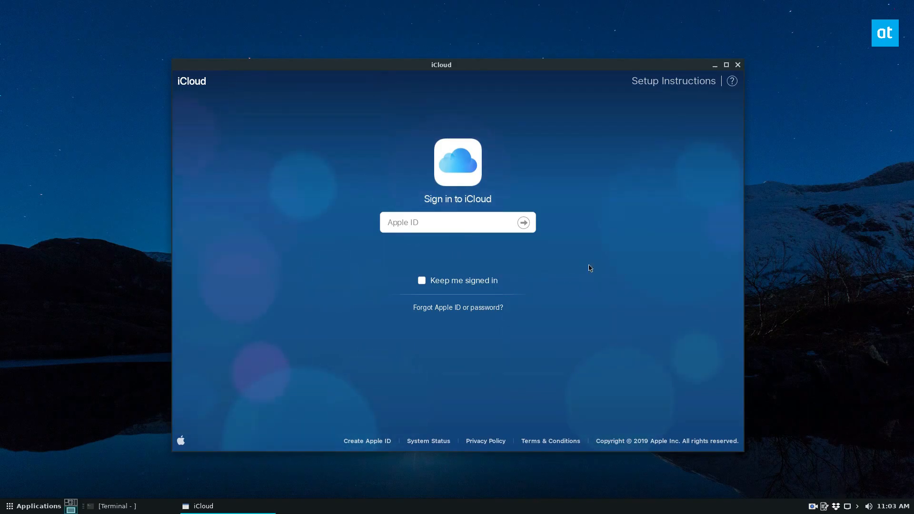
click(523, 222)
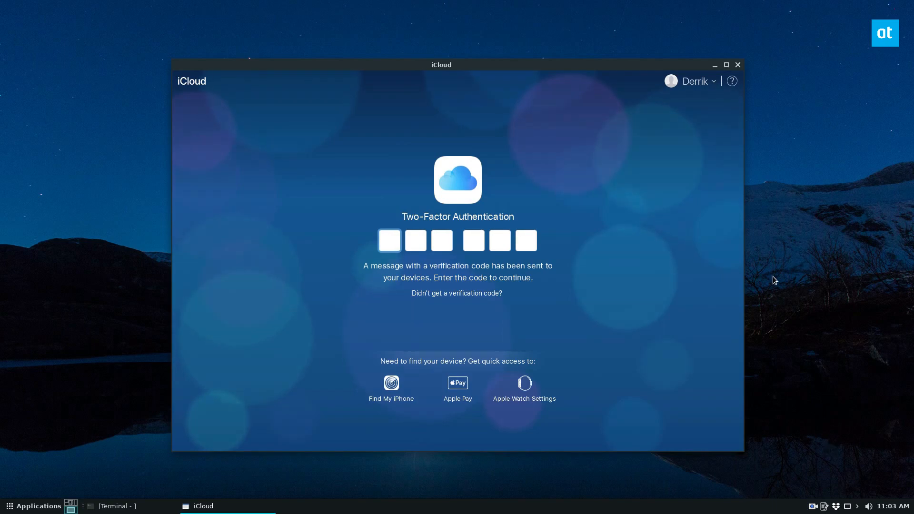
mouse_move(809, 254)
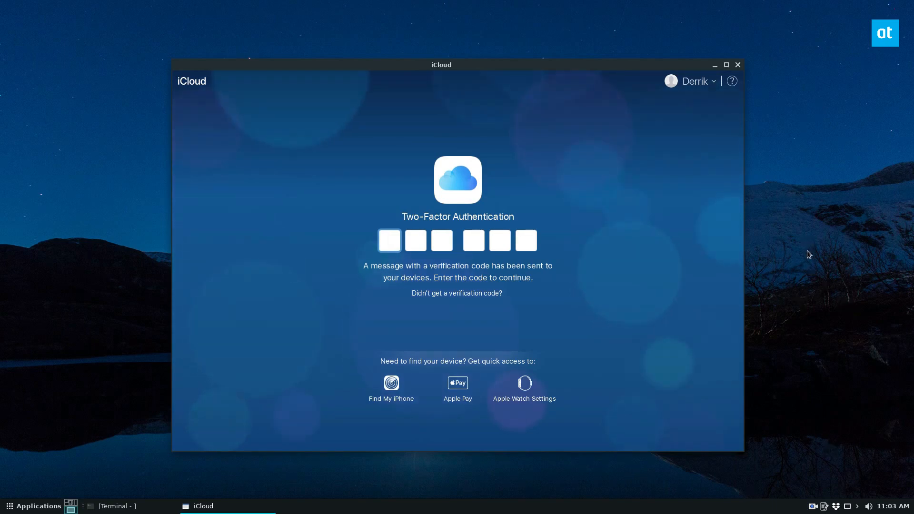
mouse_move(775, 244)
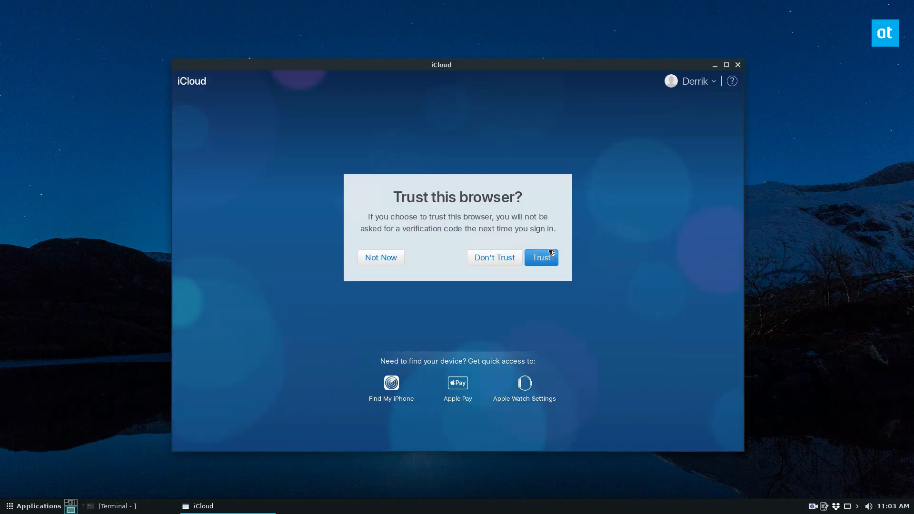
click(539, 258)
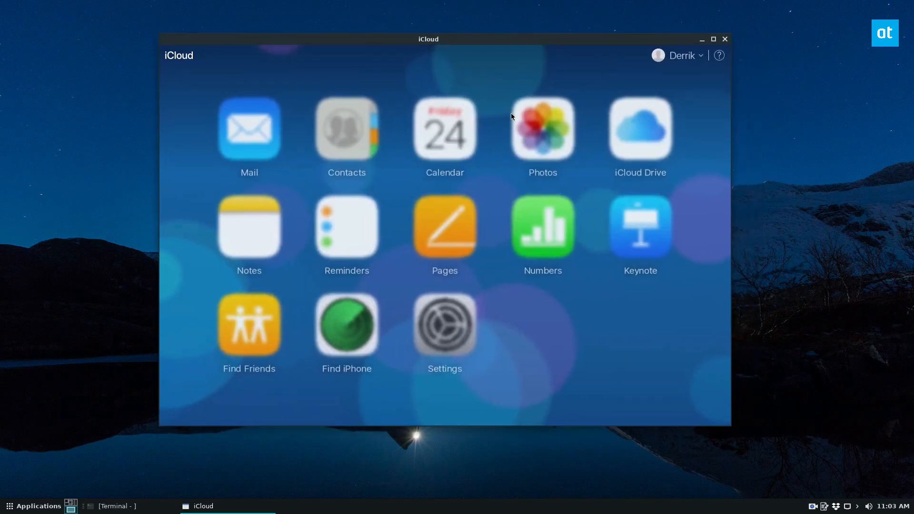
click(248, 228)
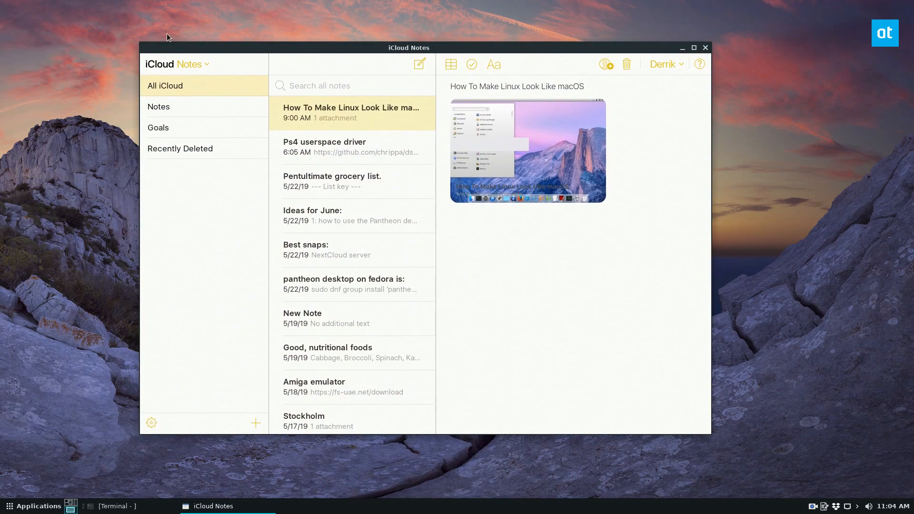
mouse_move(275, 61)
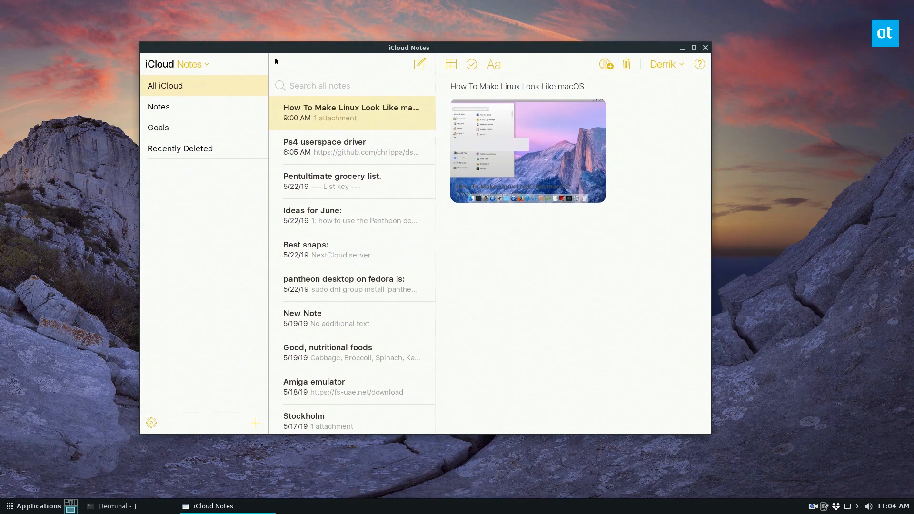
mouse_move(208, 66)
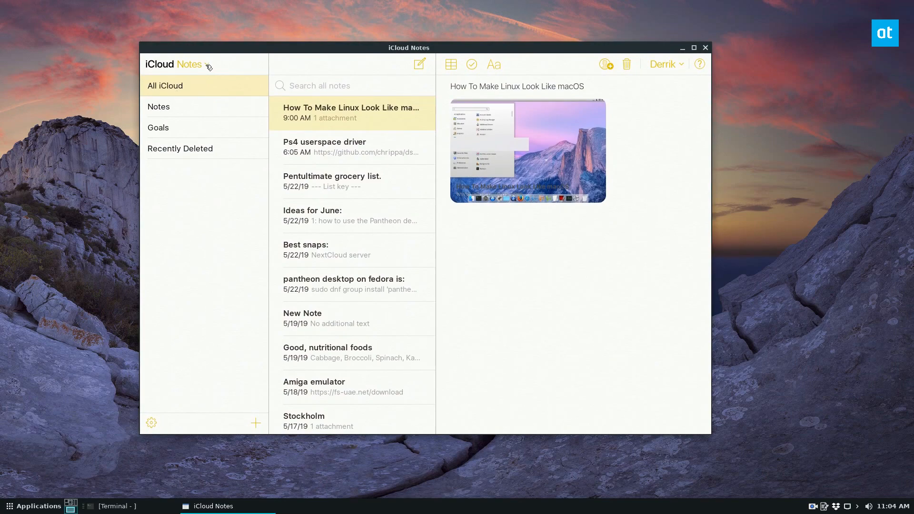
click(207, 64)
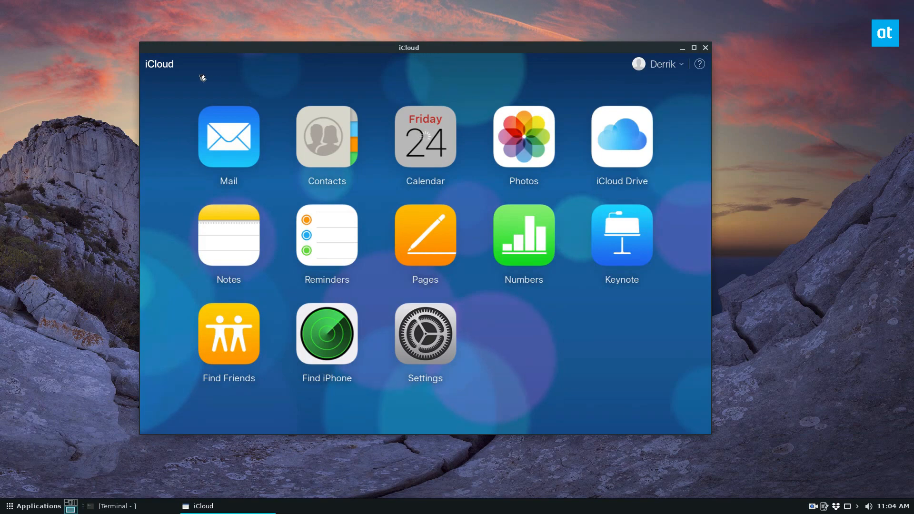
Step: Visit Calendar briefly, then switch to the Reminders app
click(425, 136)
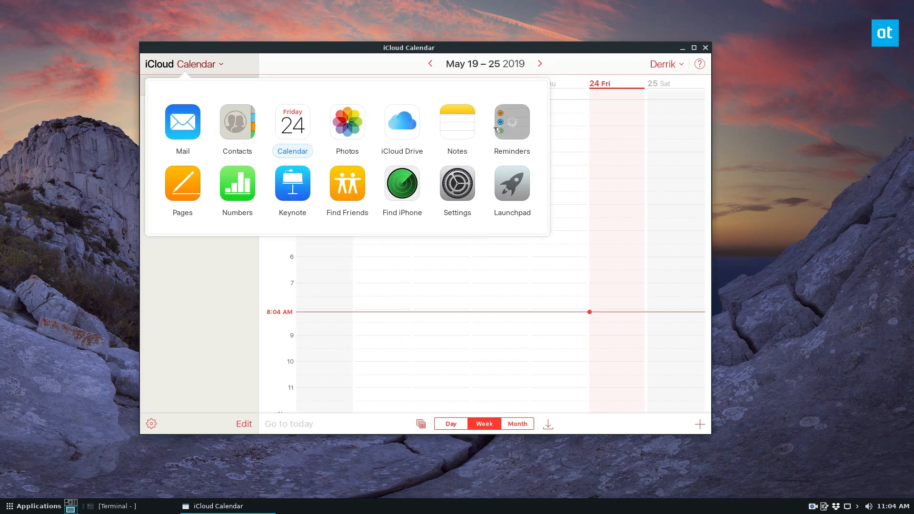
click(512, 123)
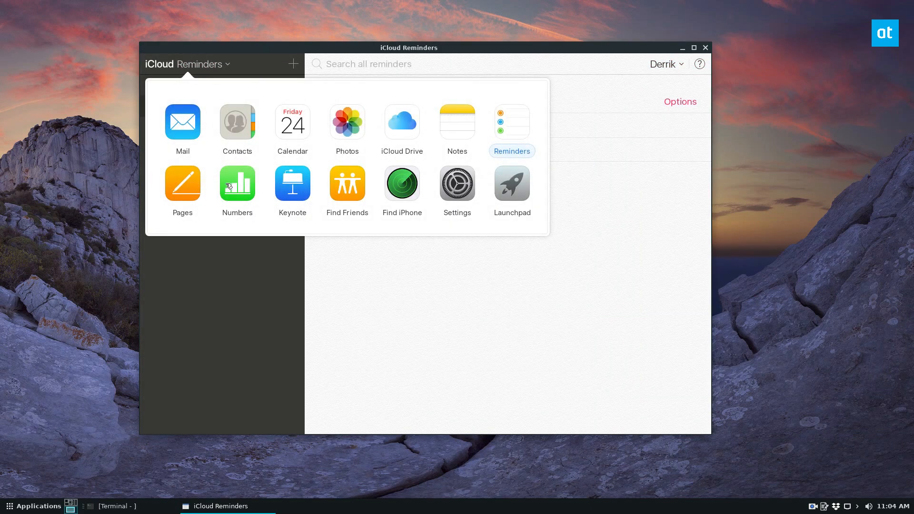
mouse_move(245, 223)
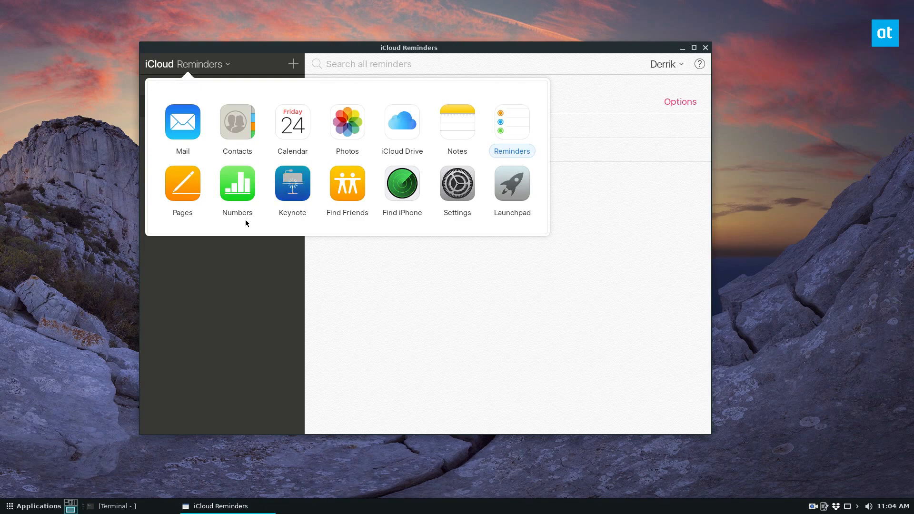
mouse_move(162, 133)
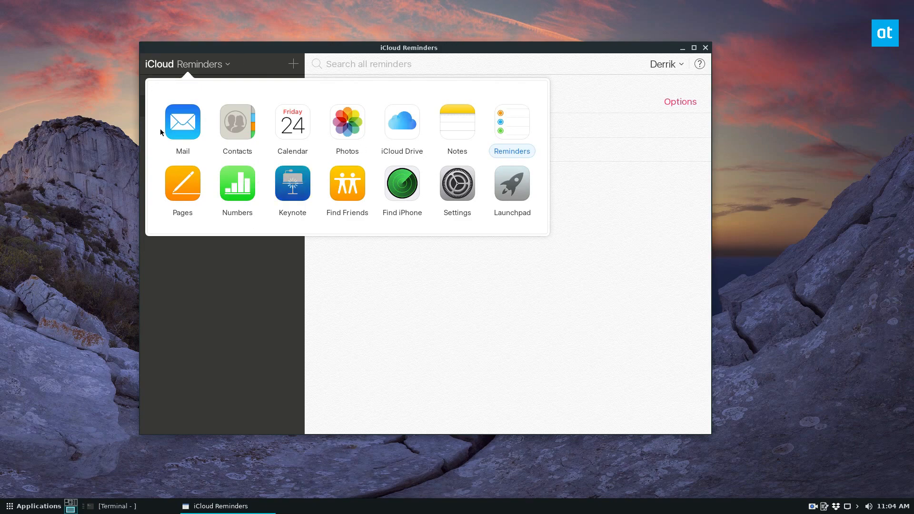
Step: Switch to Keynote and continue past its welcome screen to Get Started
click(293, 183)
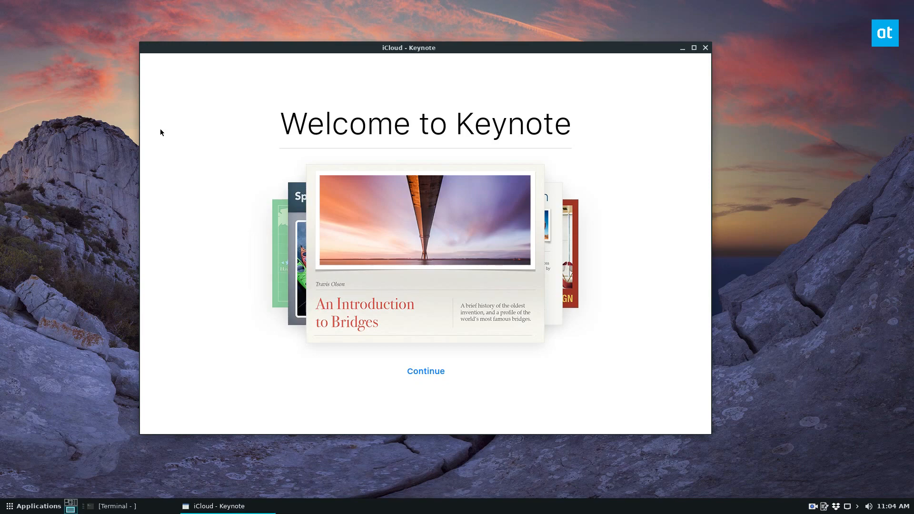
mouse_move(426, 371)
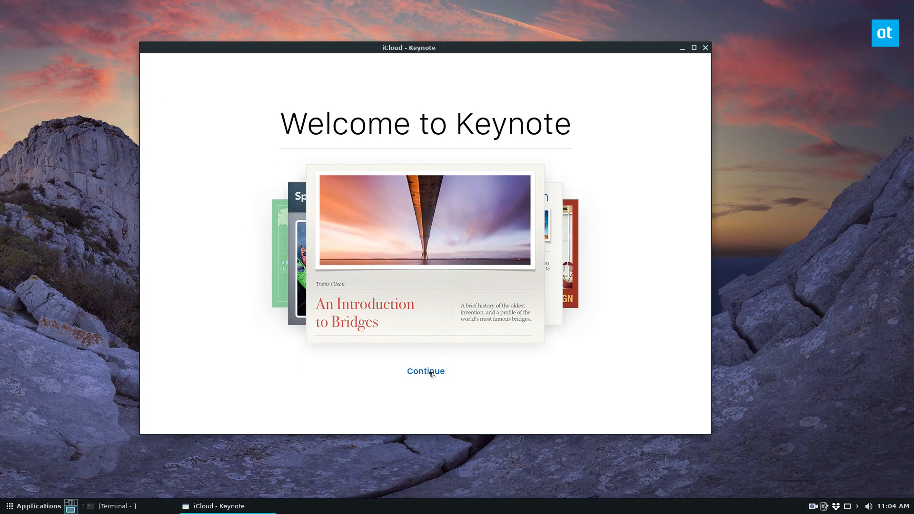
click(425, 371)
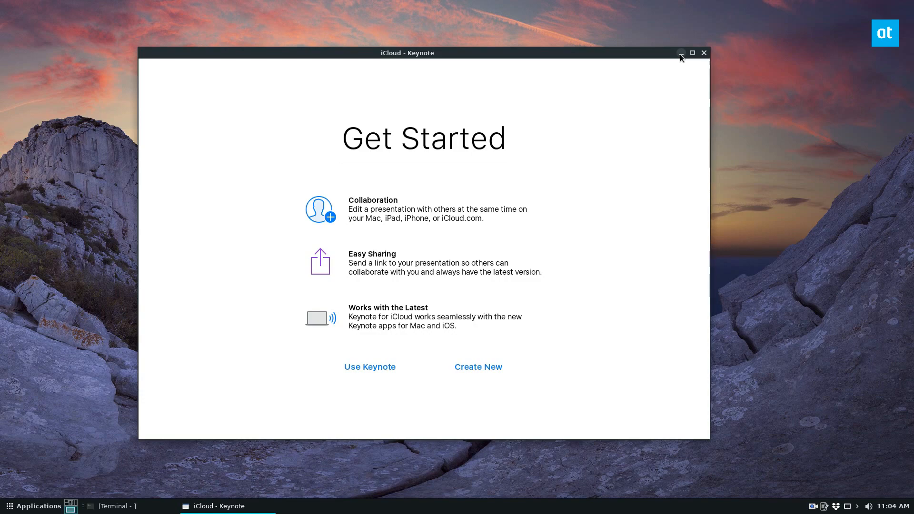
mouse_move(898, 309)
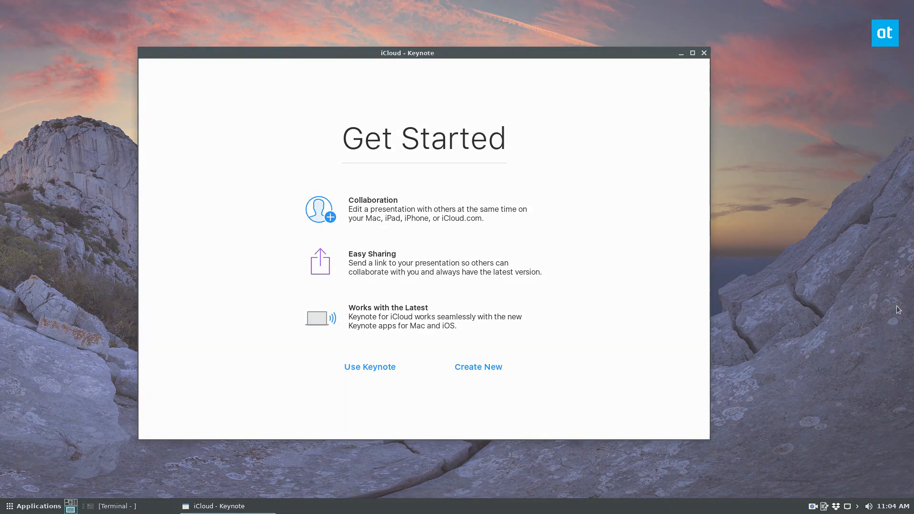